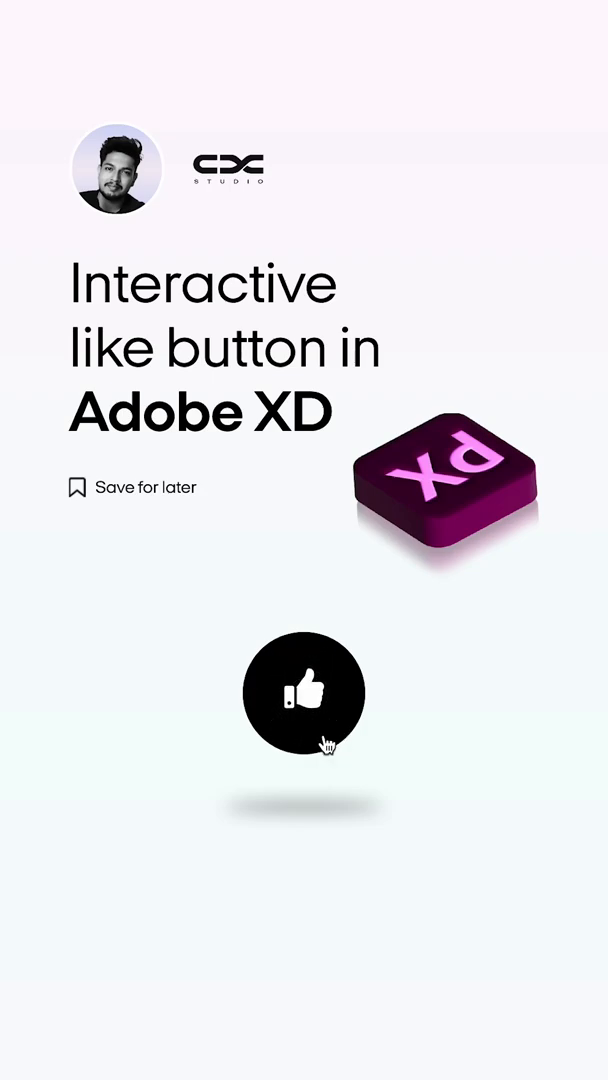
Preview tapping the finished like button, then insert the solid Awesome thumbs-up icon from Icons 4 Design
{"action": "left_click", "coordinate": [304, 693]}
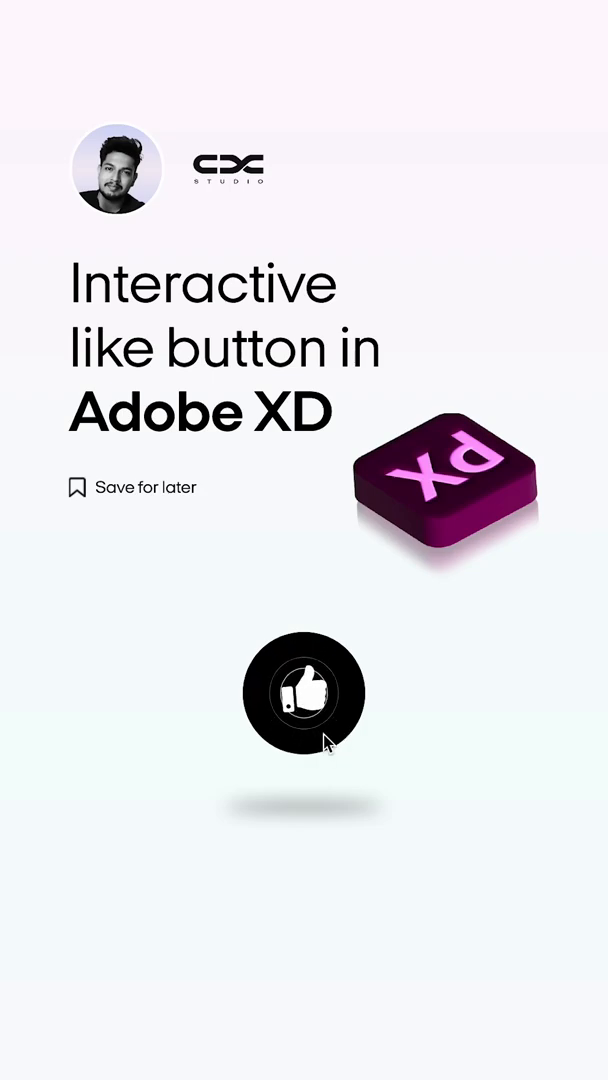
{"action": "left_click", "coordinate": [304, 693]}
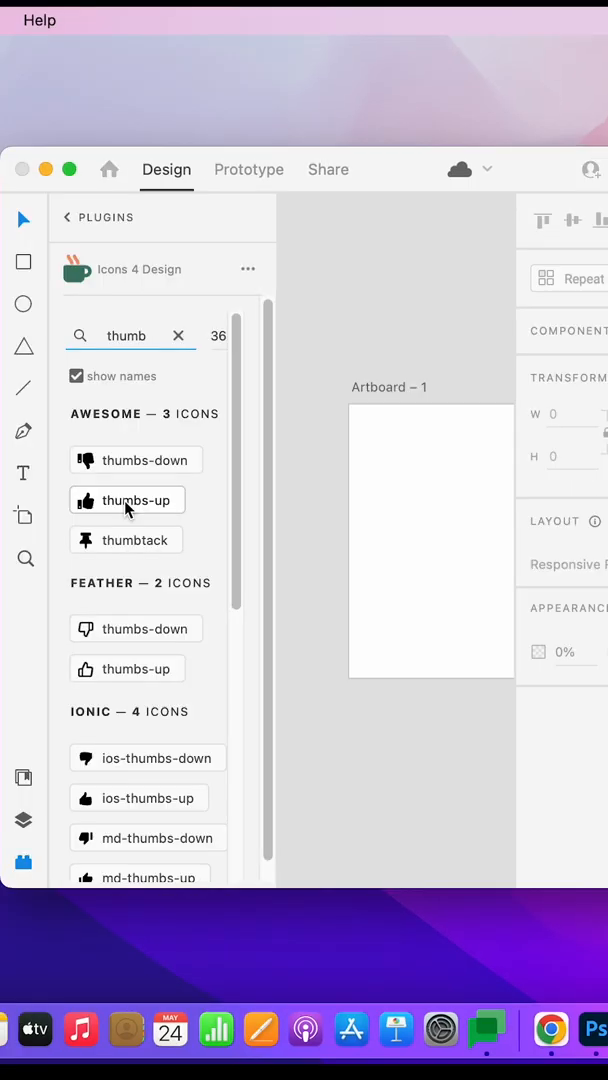
{"action": "left_click", "coordinate": [126, 500]}
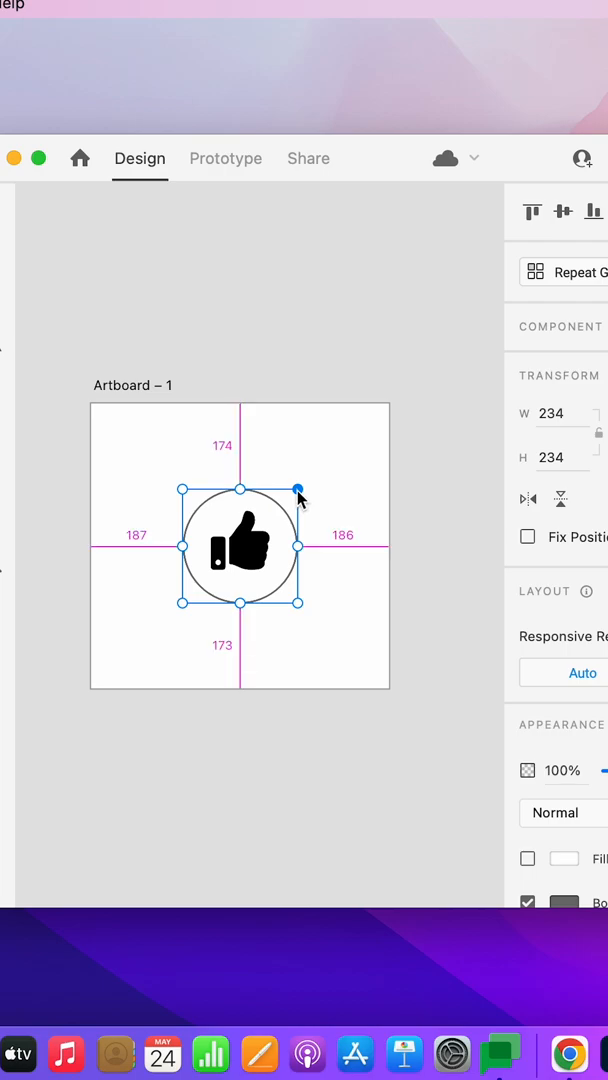
Drag a corner handle to resize the thumbs-up and circle group, keeping it centred
{"action": "left_click_drag", "start_coordinate": [299, 489], "coordinate": [329, 461]}
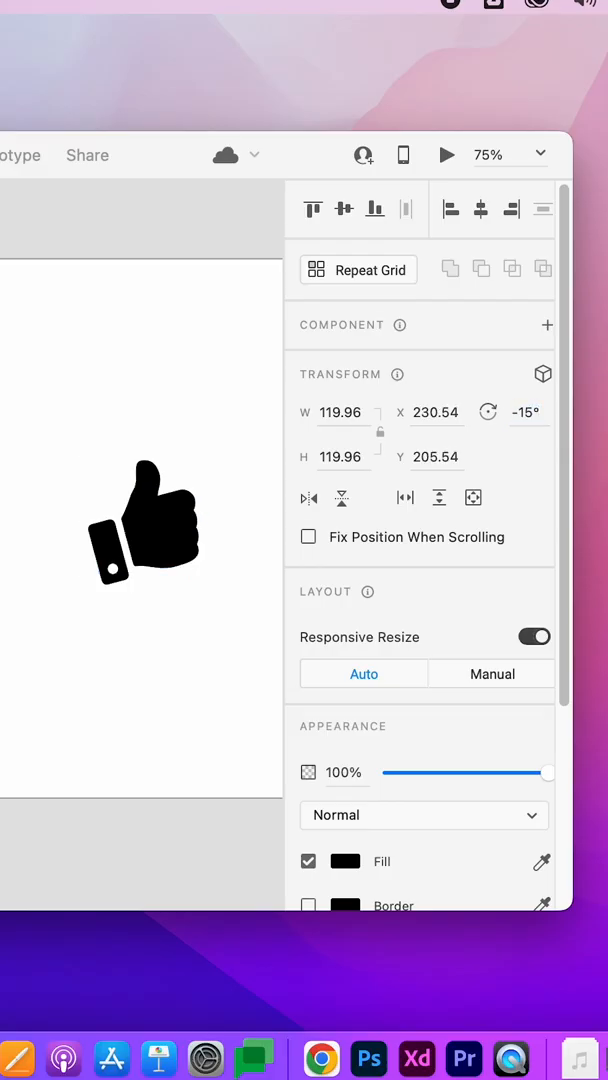
Rotate the thumbs-up icon to −15° and size it to about 120 × 120
{"action": "left_click", "coordinate": [257, 158]}
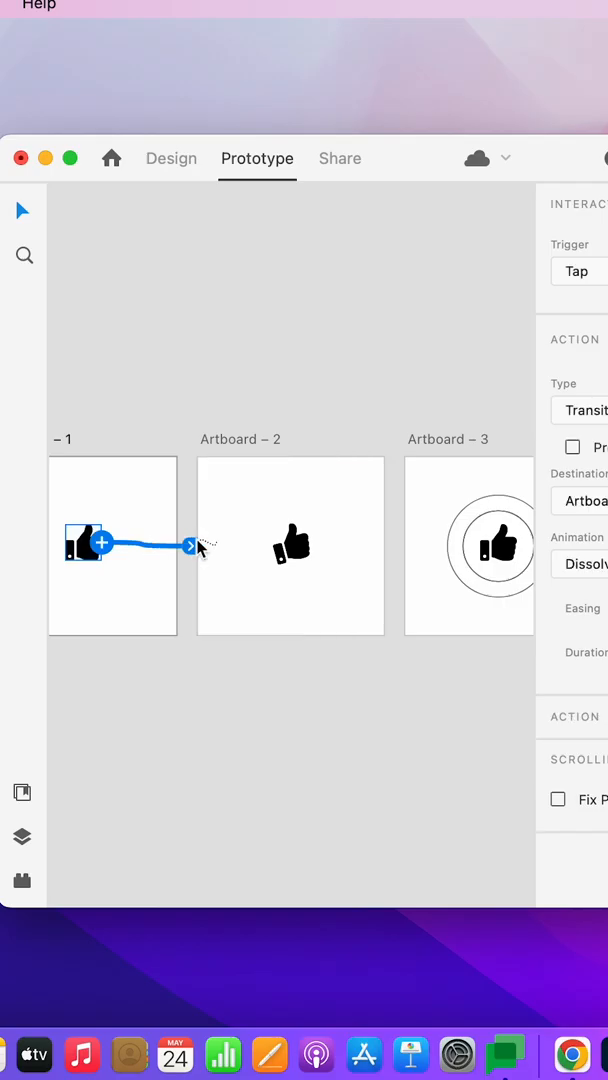
Set the icon's tap interaction to Auto-Animate into Artboard – 2
{"action": "left_click", "coordinate": [578, 410]}
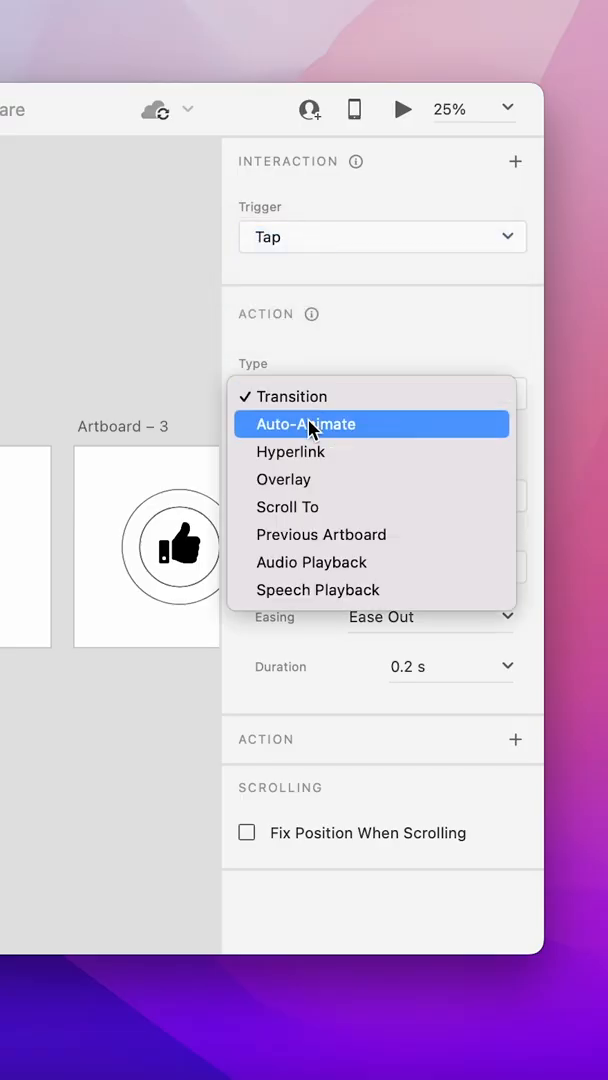
{"action": "left_click", "coordinate": [306, 423]}
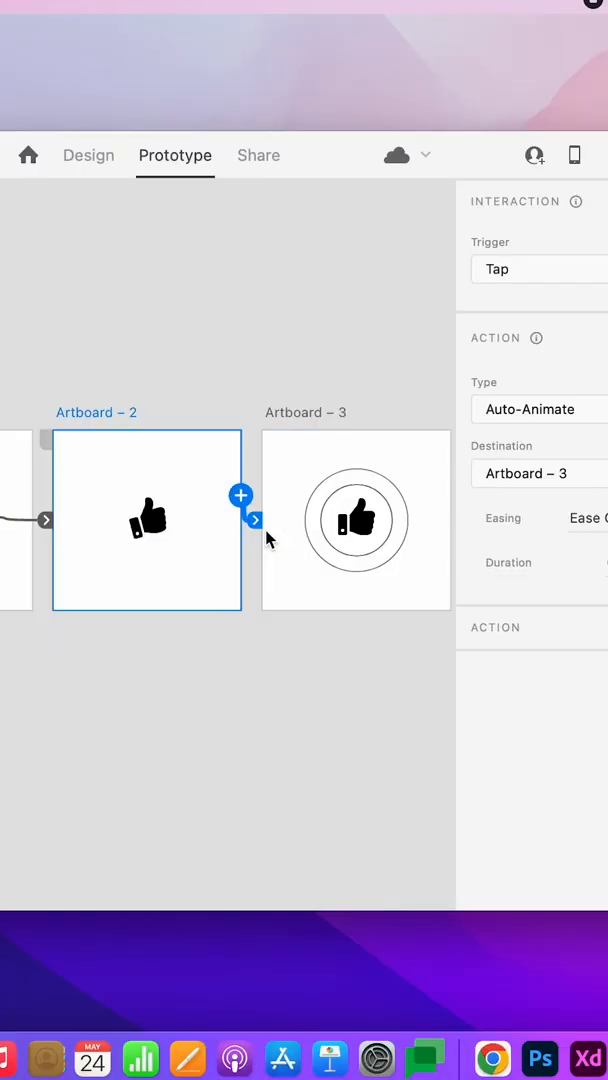
Change the Artboard – 2 to Artboard – 3 interaction's trigger to Time
{"action": "left_click", "coordinate": [530, 409]}
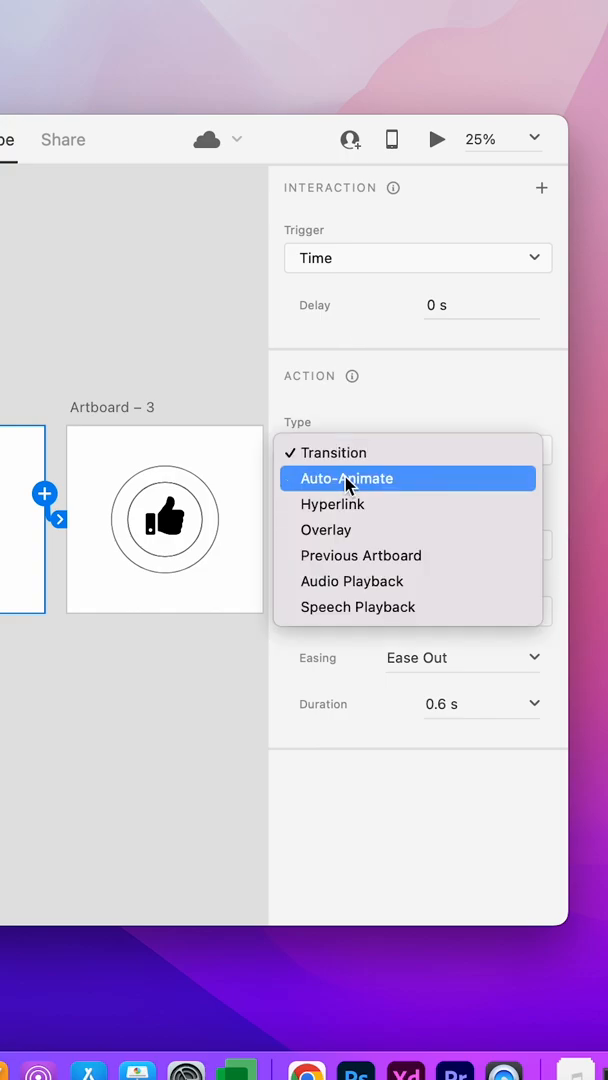